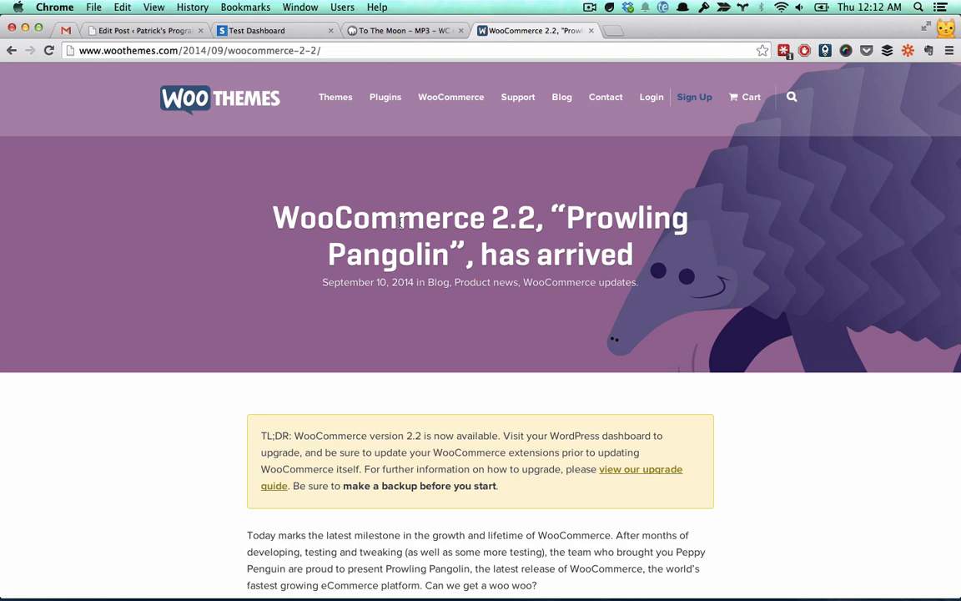
mouse_move(381, 302)
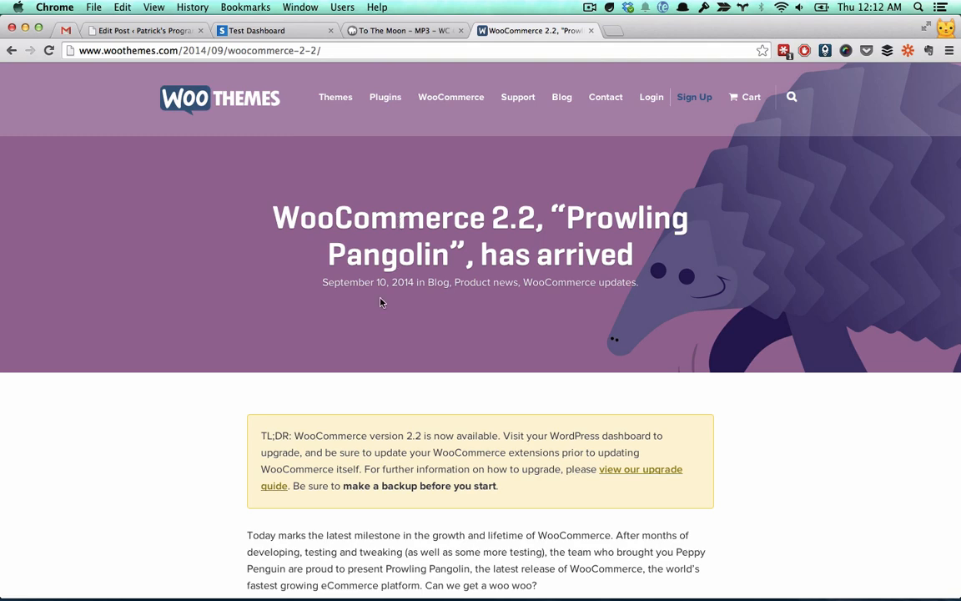
Step: Add the $5.00 To The Moon – MP3 to the cart and view the cart
scroll("down", 3)
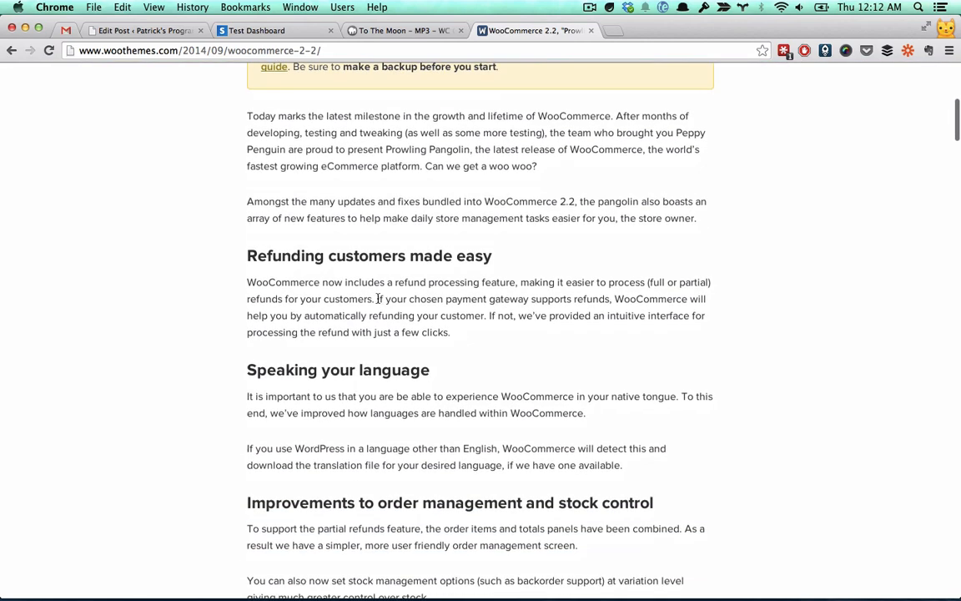
double_click(256, 256)
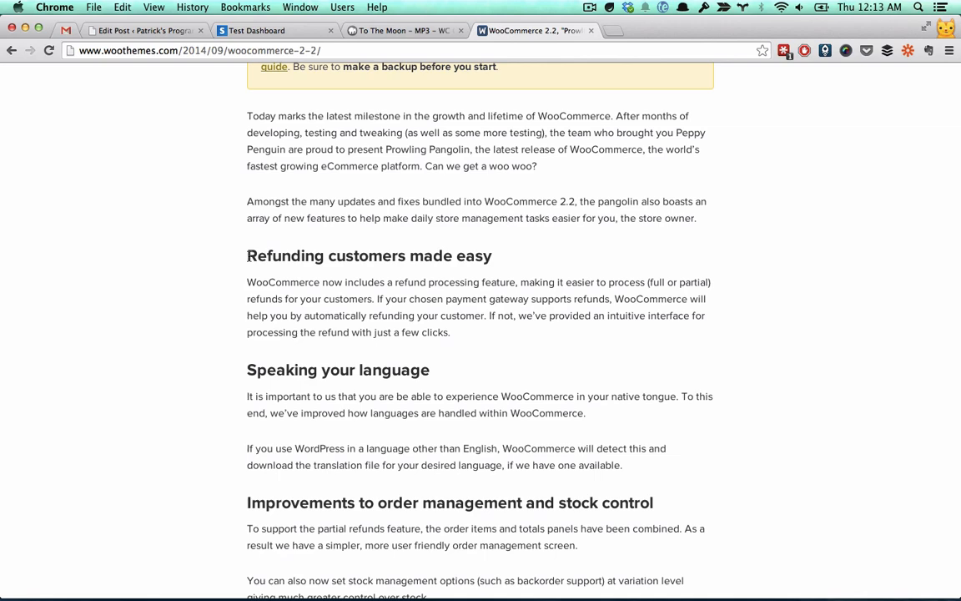
scroll("down", 3)
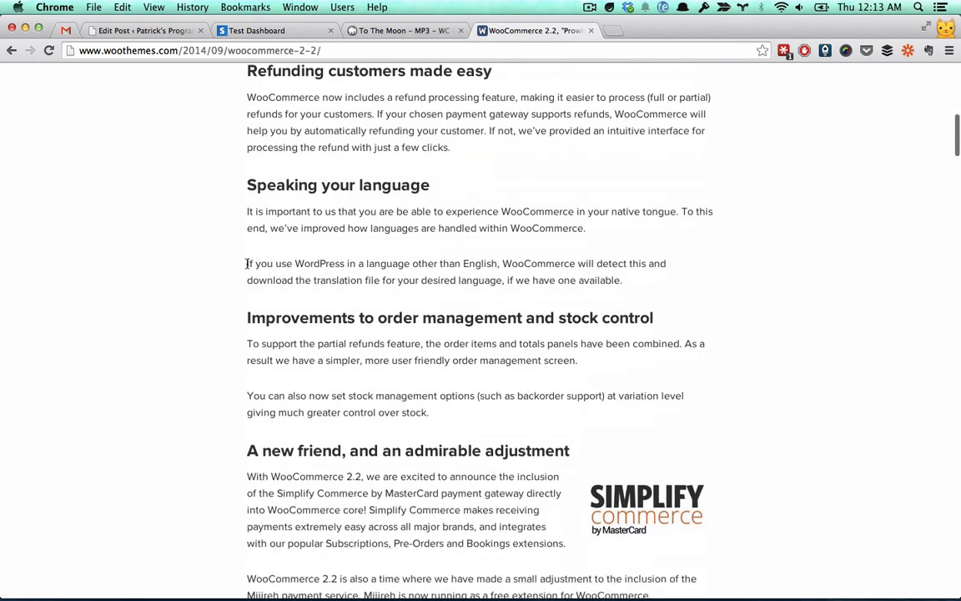
scroll("down", 3)
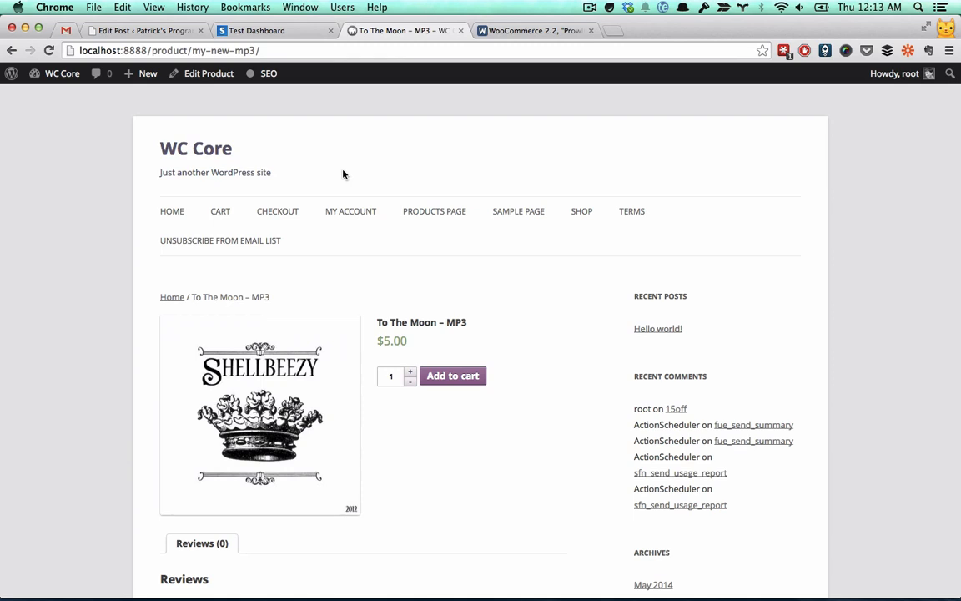
mouse_move(480, 393)
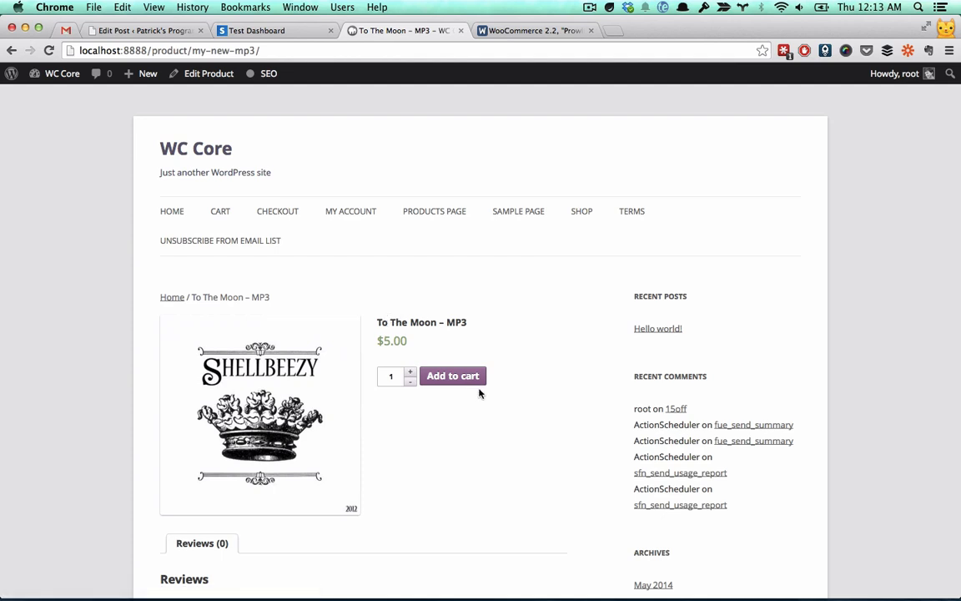
left_click(453, 376)
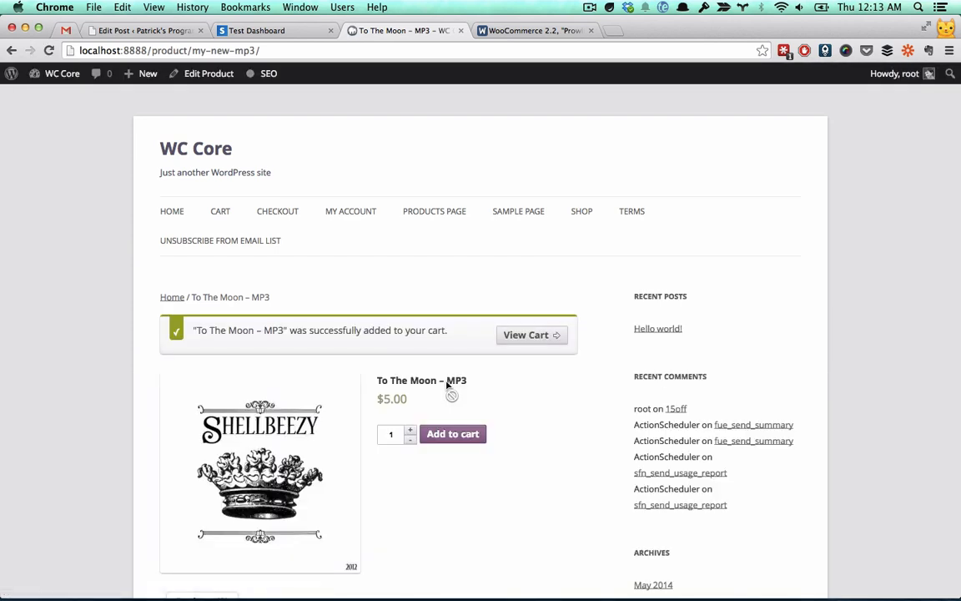
left_click(532, 334)
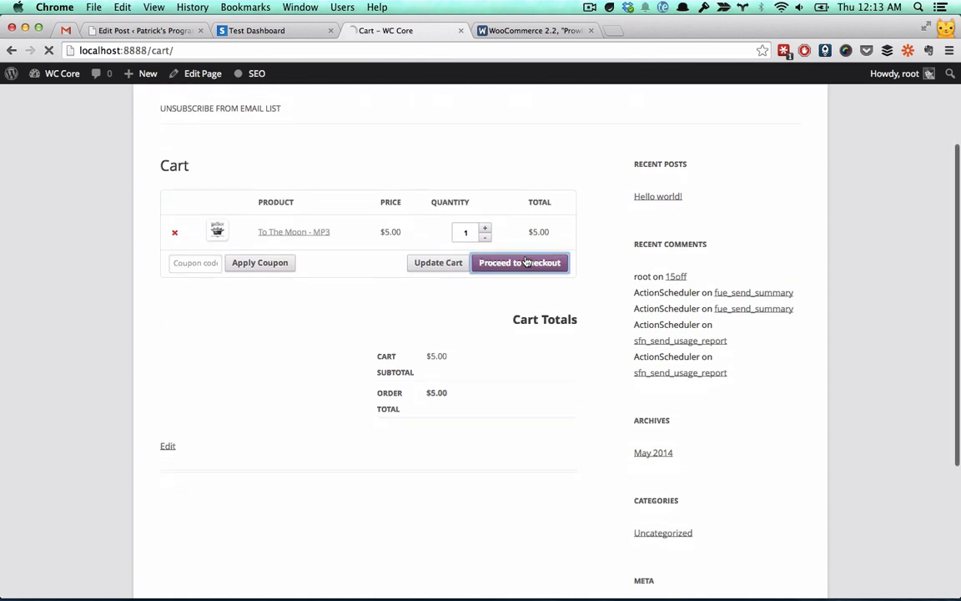
Step: Check out the $5 MP3 with the saved Stripe Visa card, placing order #387
left_click(519, 262)
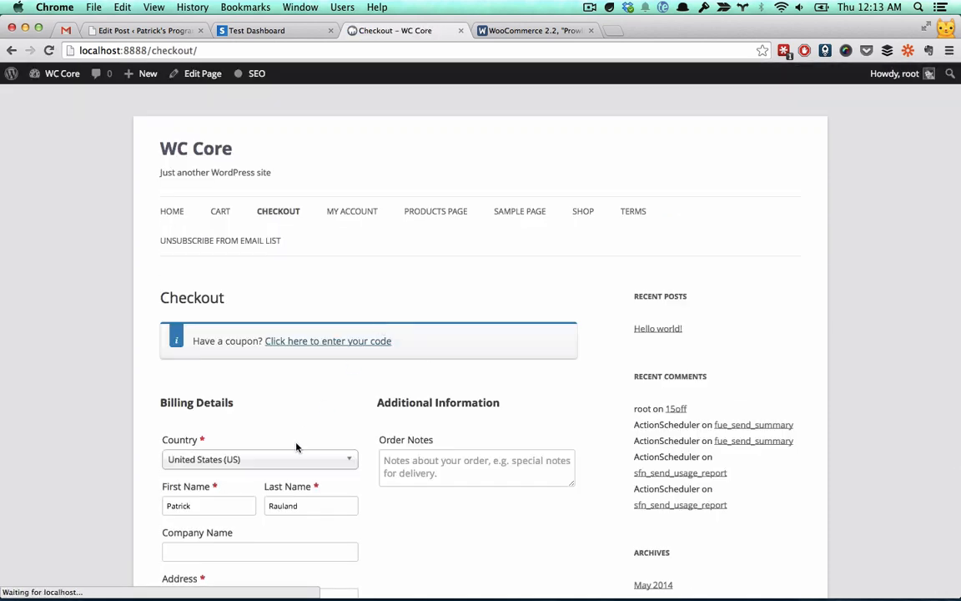
scroll("down", 3)
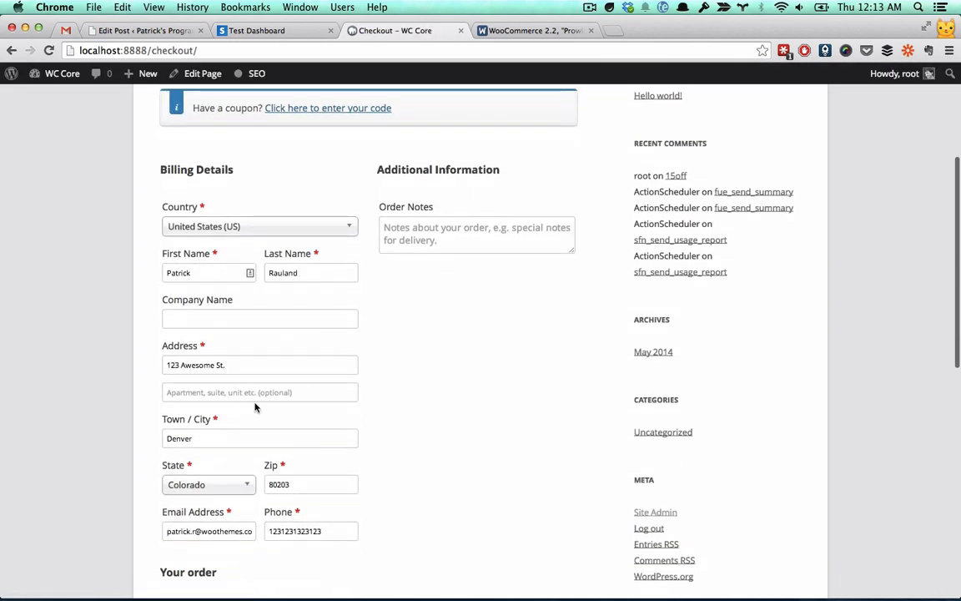
scroll("down", 3)
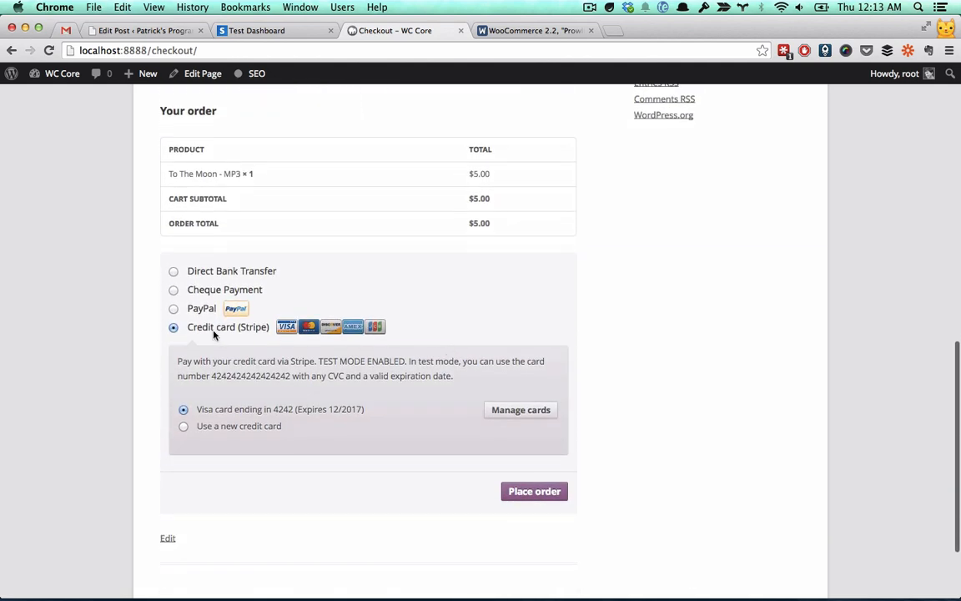
mouse_move(482, 434)
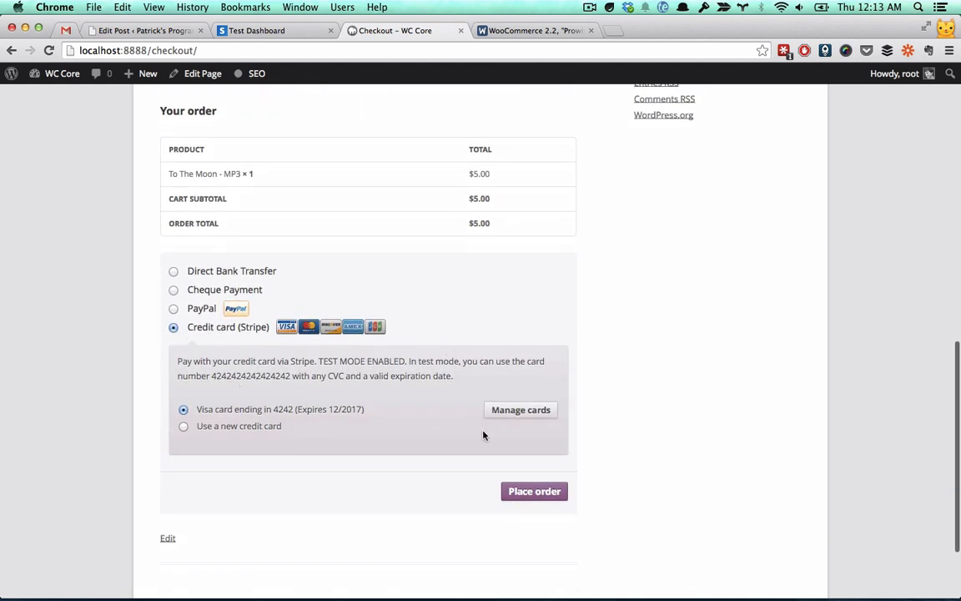
left_click(534, 491)
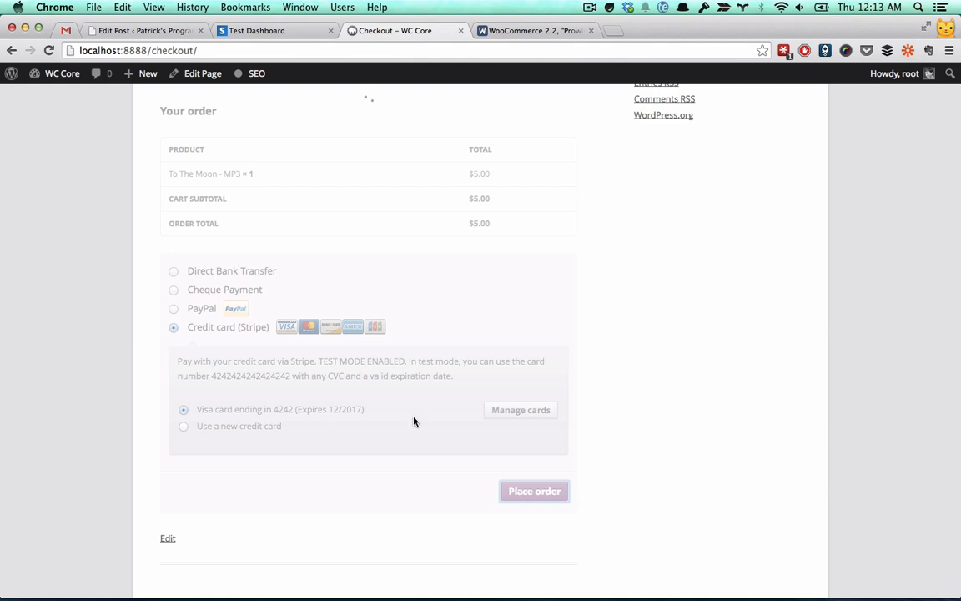
left_click(534, 491)
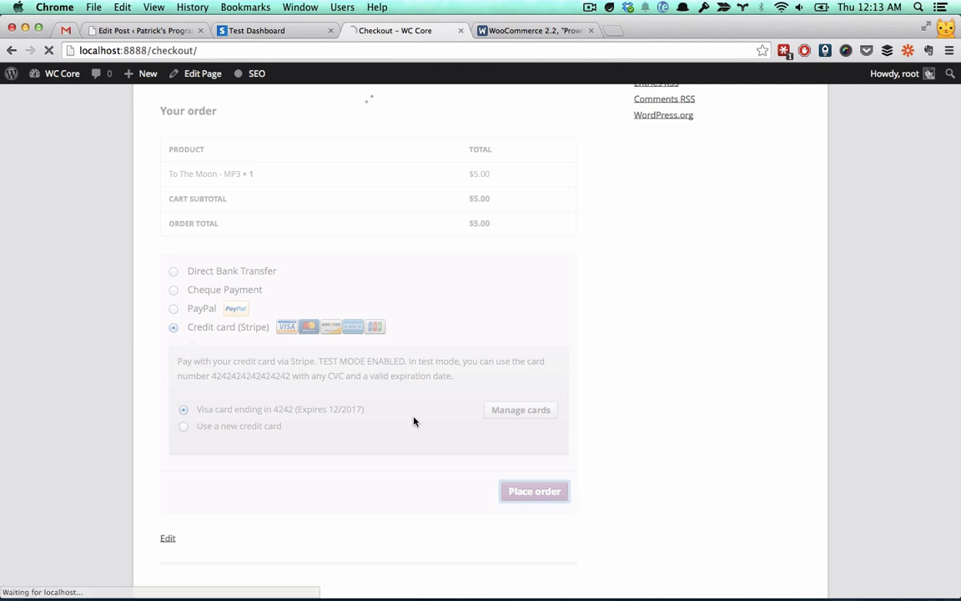
left_click(535, 491)
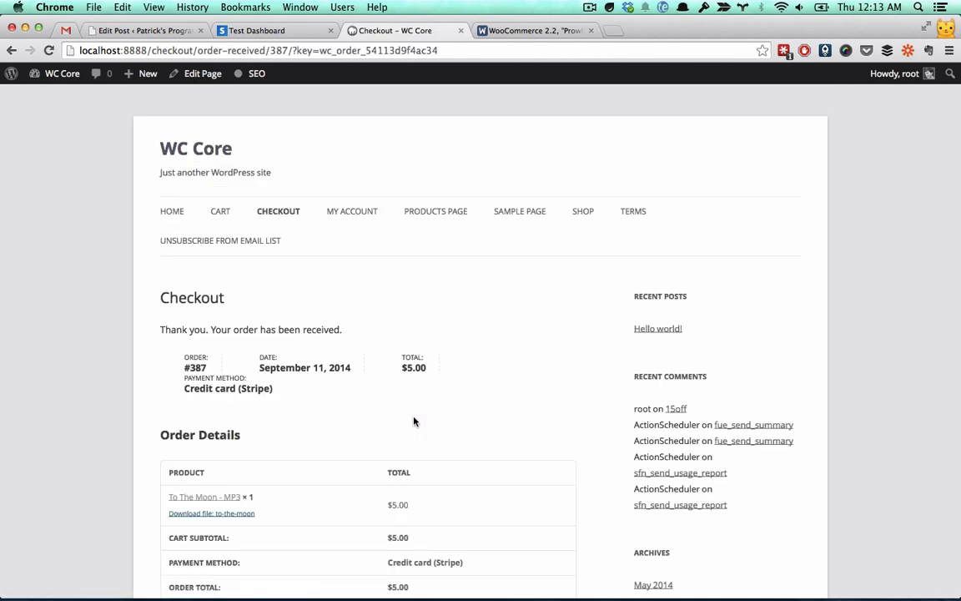
scroll("down", 3)
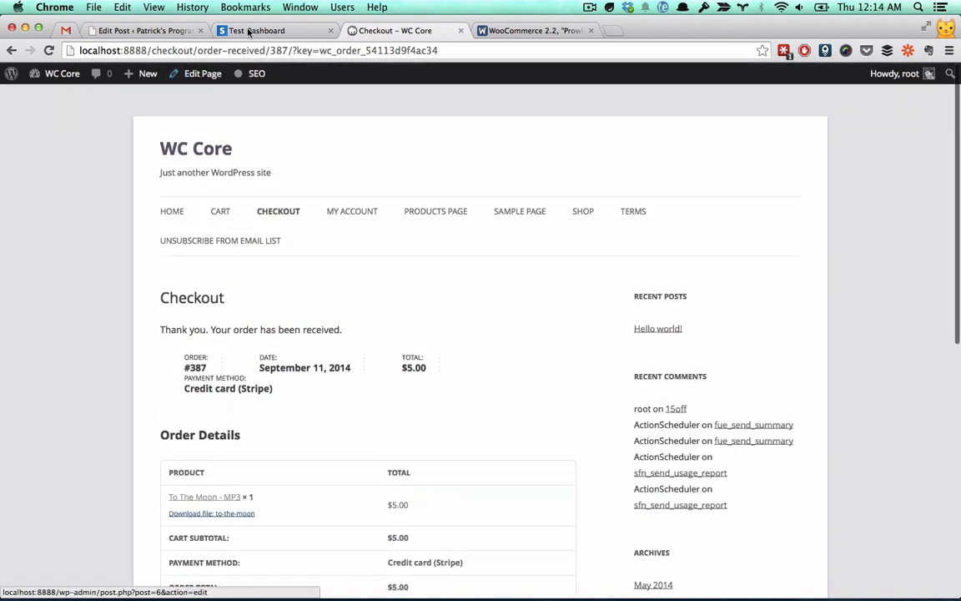
Step: Go to the admin dashboard and open order #387 from WooCommerce Orders
left_click(54, 73)
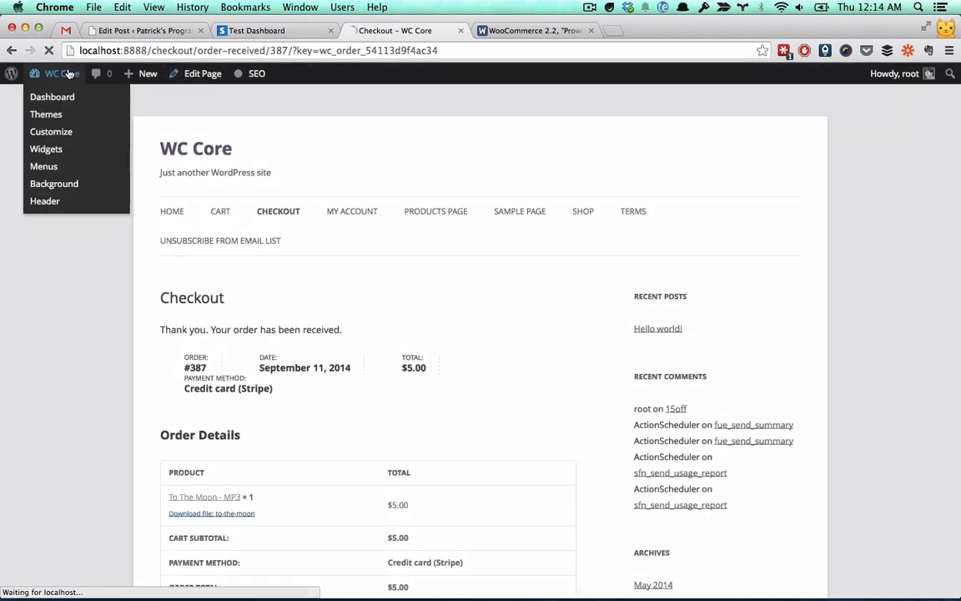
left_click(52, 97)
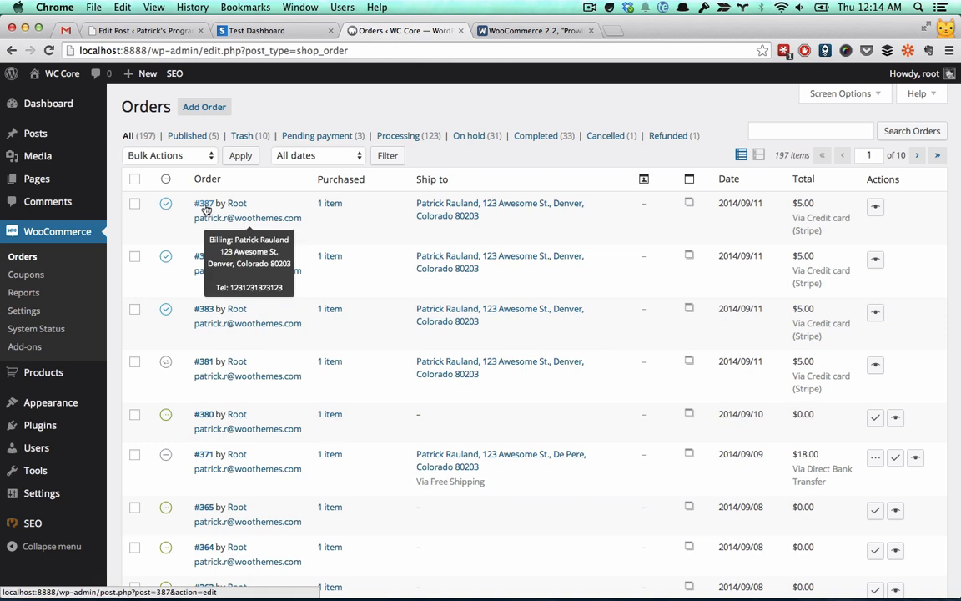
mouse_move(703, 213)
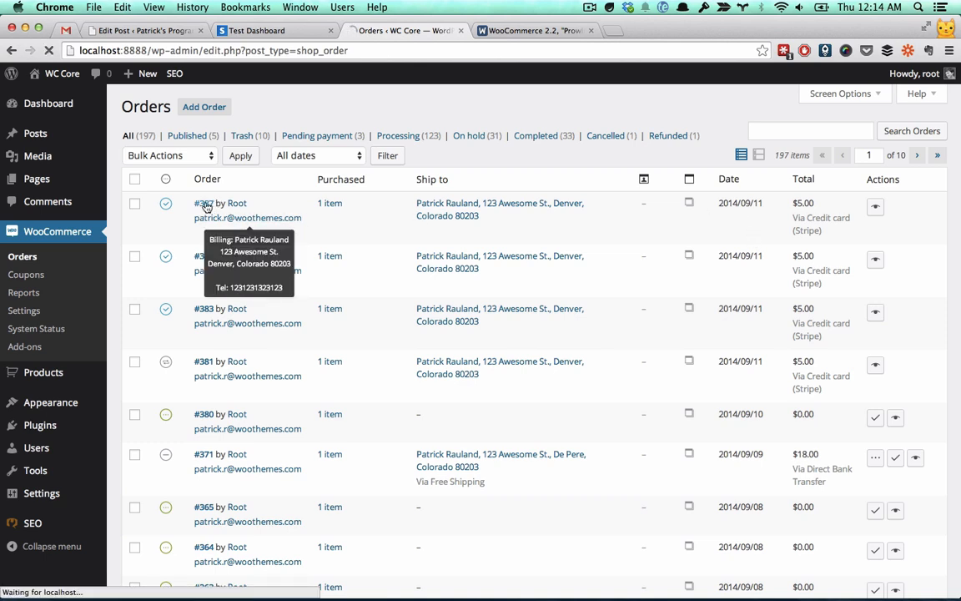
left_click(203, 203)
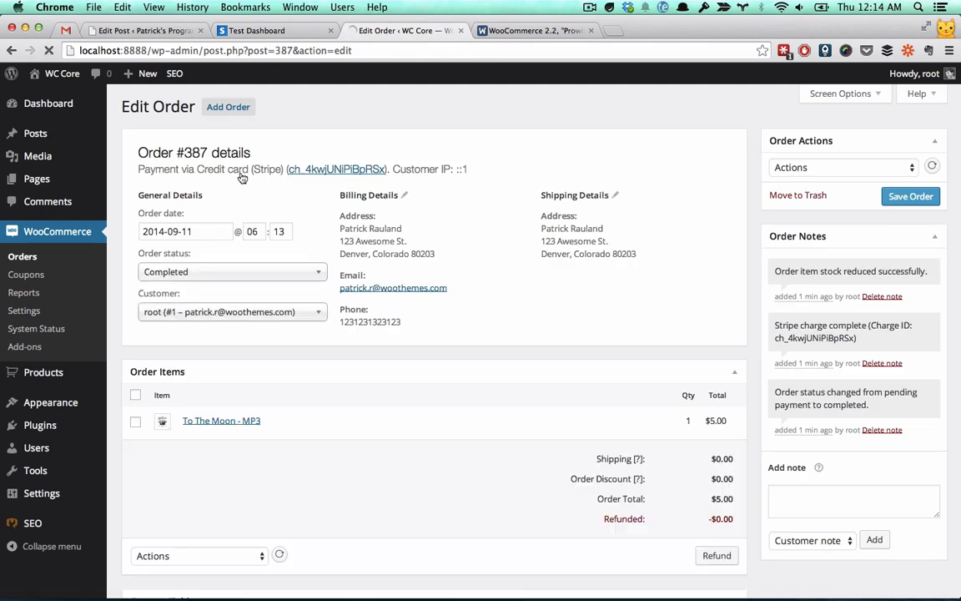
scroll("down", 3)
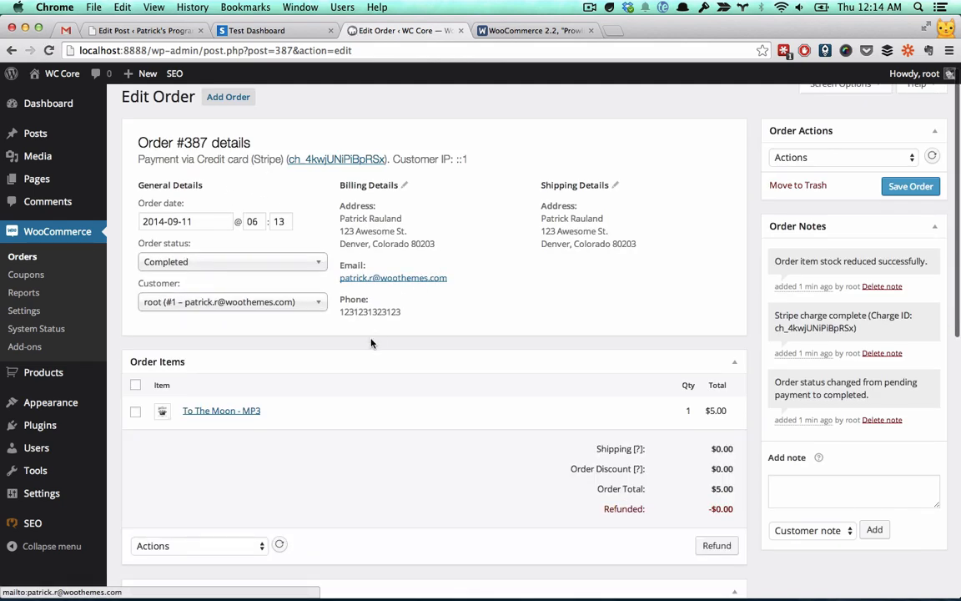
scroll("down", 3)
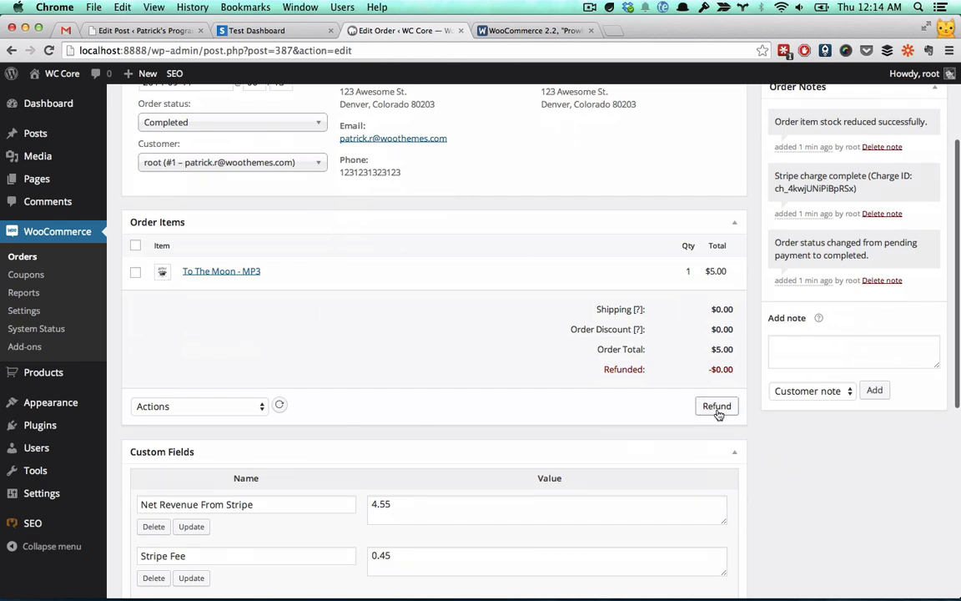
Step: Enter a 5.00 refund amount with reason 'Customer purchased the wrong product' on order #387
left_click(716, 406)
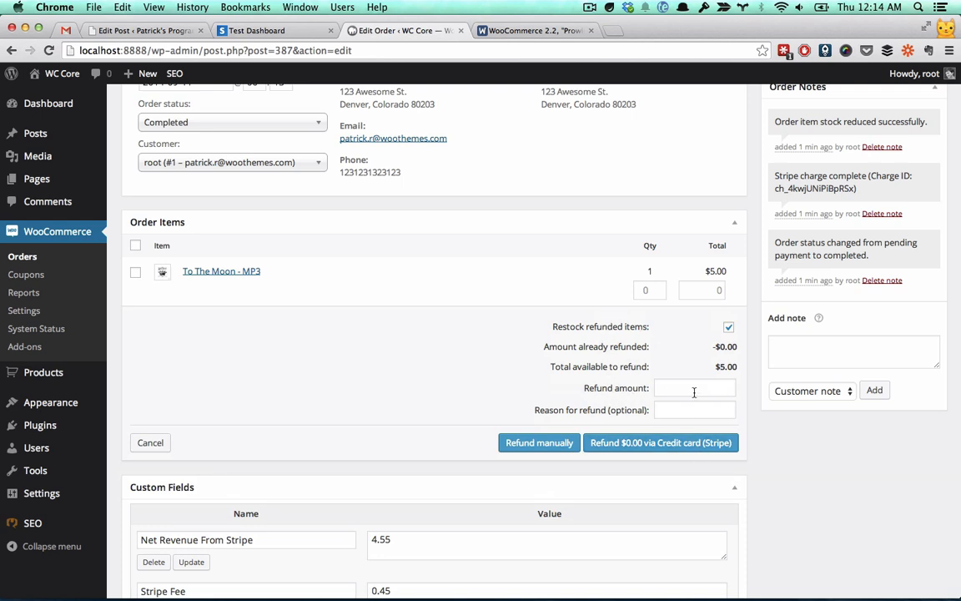
left_click(695, 387)
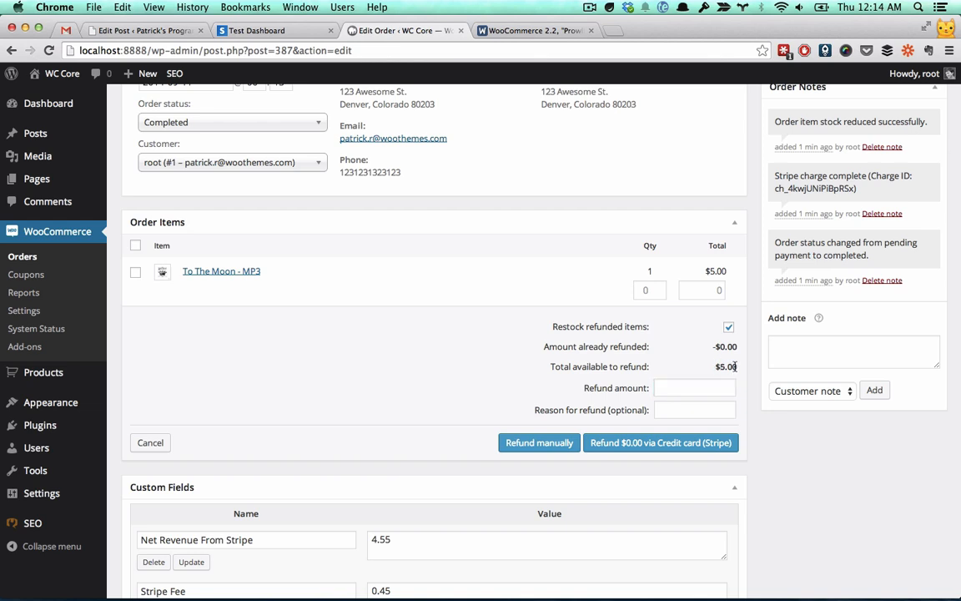
left_click(695, 387)
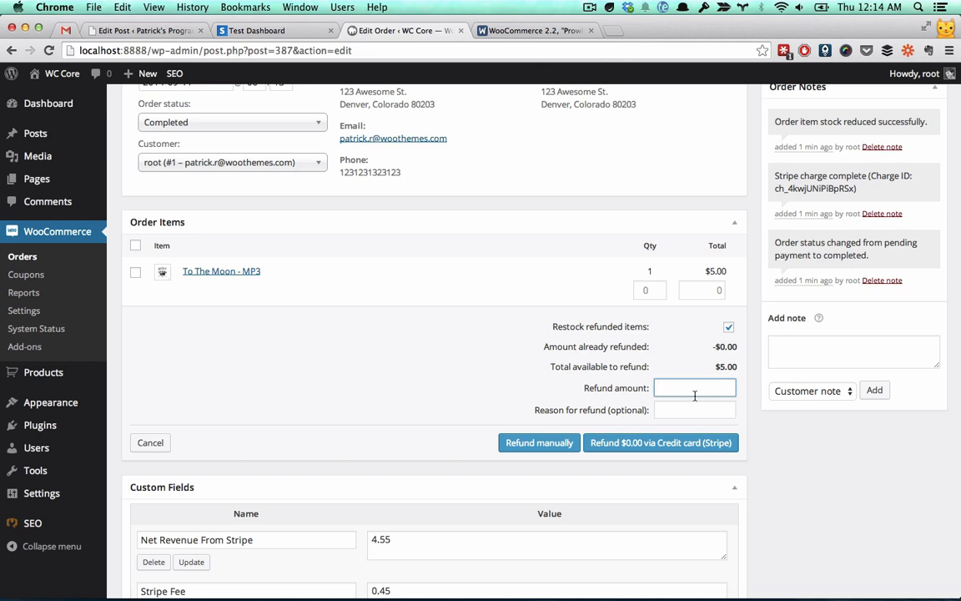
type("5.00")
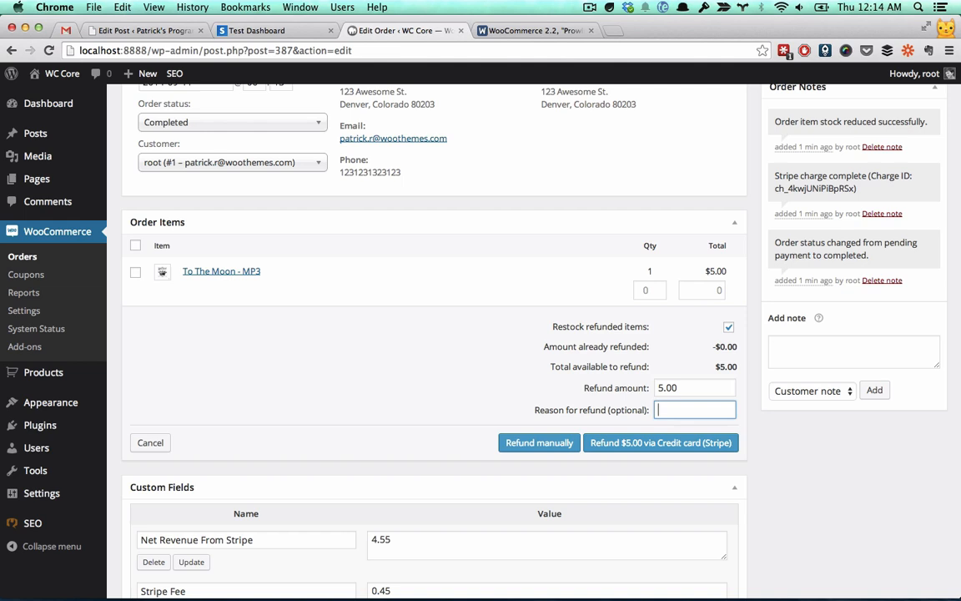
type("Custom")
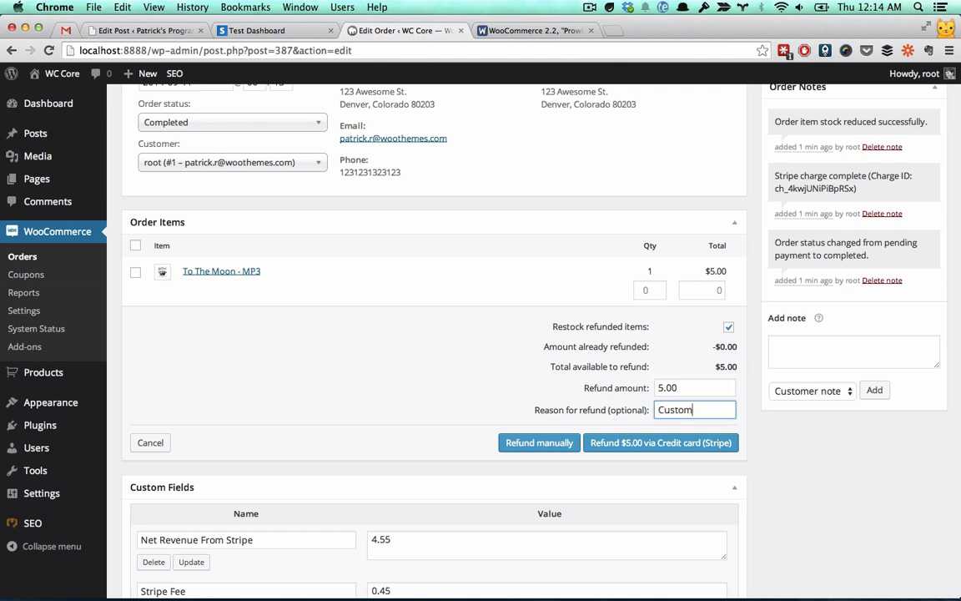
type("omer purchase")
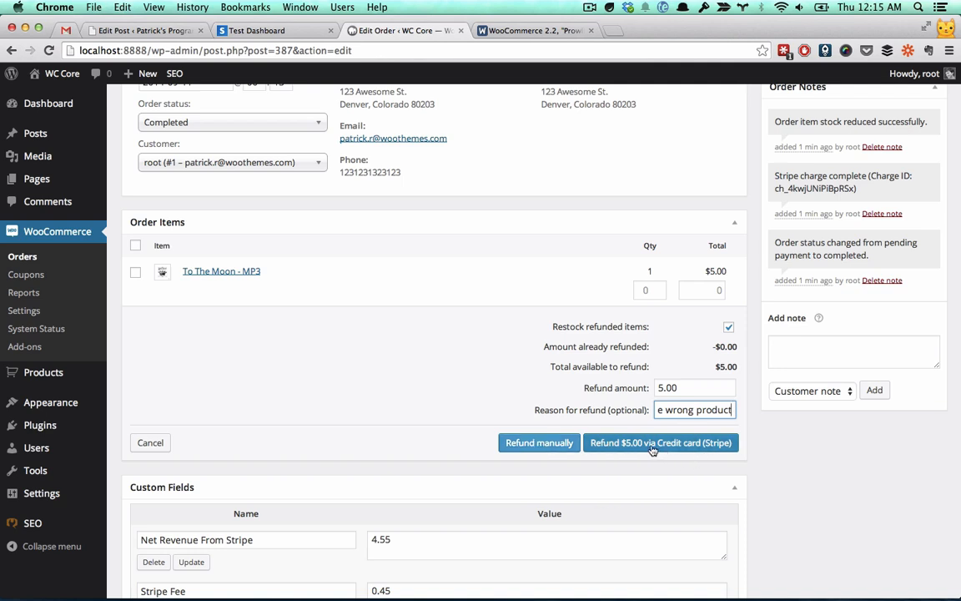
mouse_move(676, 455)
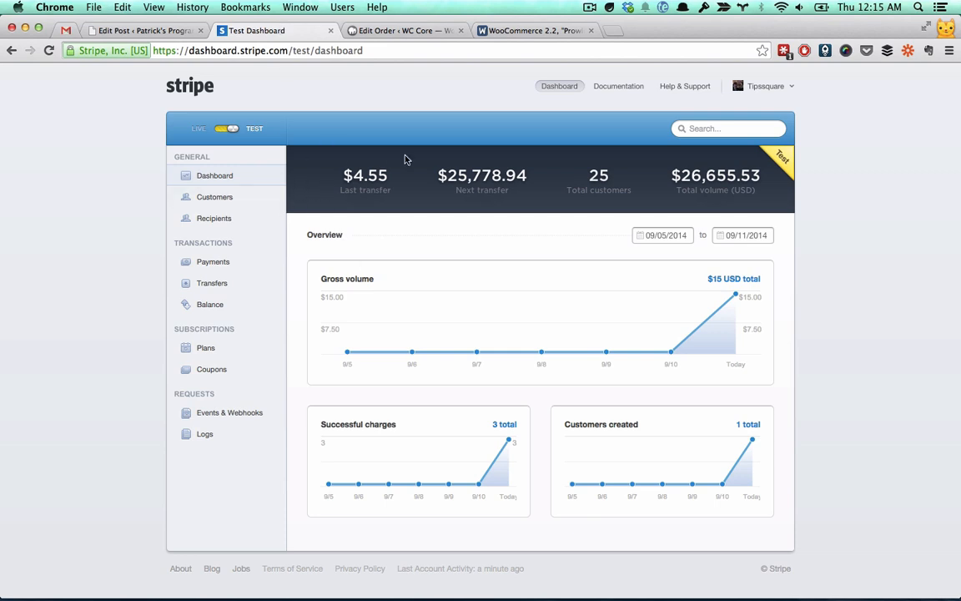
Step: Check Stripe's payments list for the unrefunded $5.00 charge, then return to order #387
left_click(213, 262)
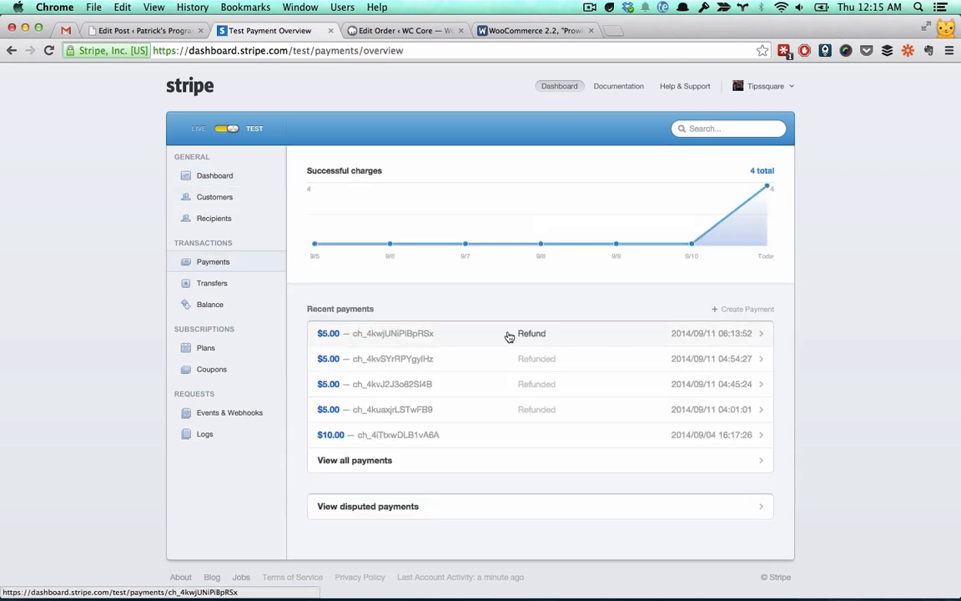
mouse_move(538, 409)
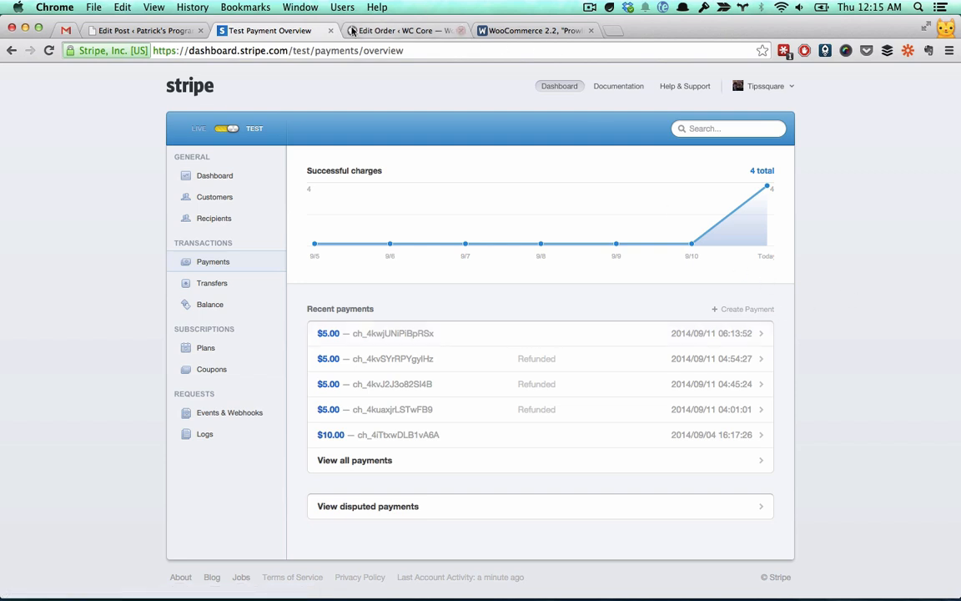
left_click(405, 31)
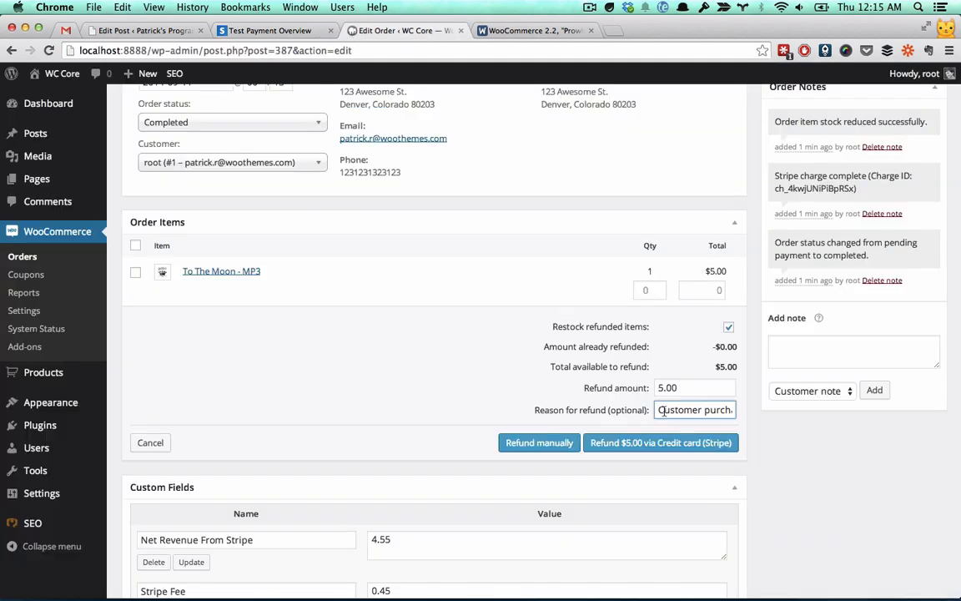
Step: Refund $5.00 via Credit card (Stripe) and confirm, adding the -$5.00 refund line
left_click(660, 442)
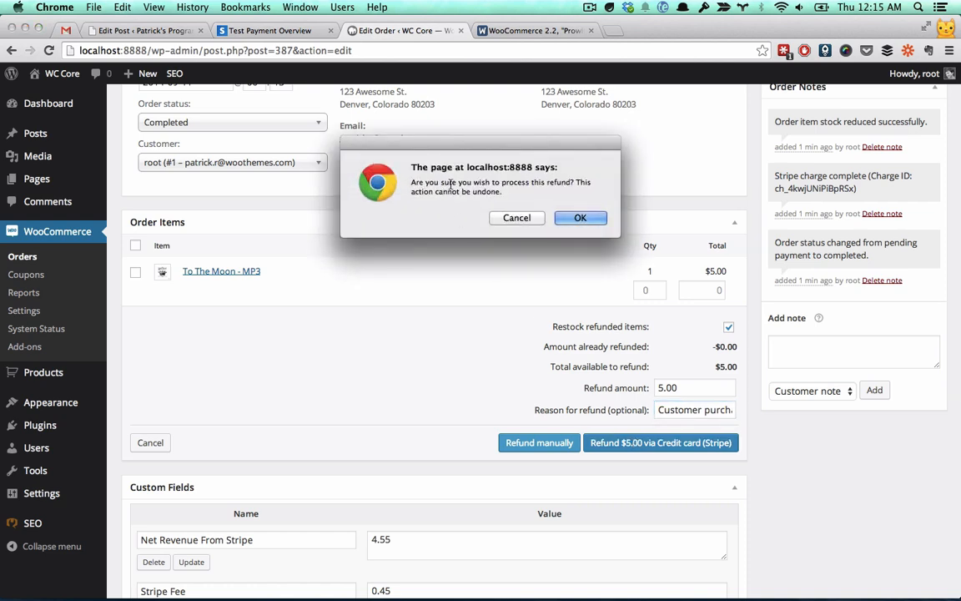
left_click(581, 218)
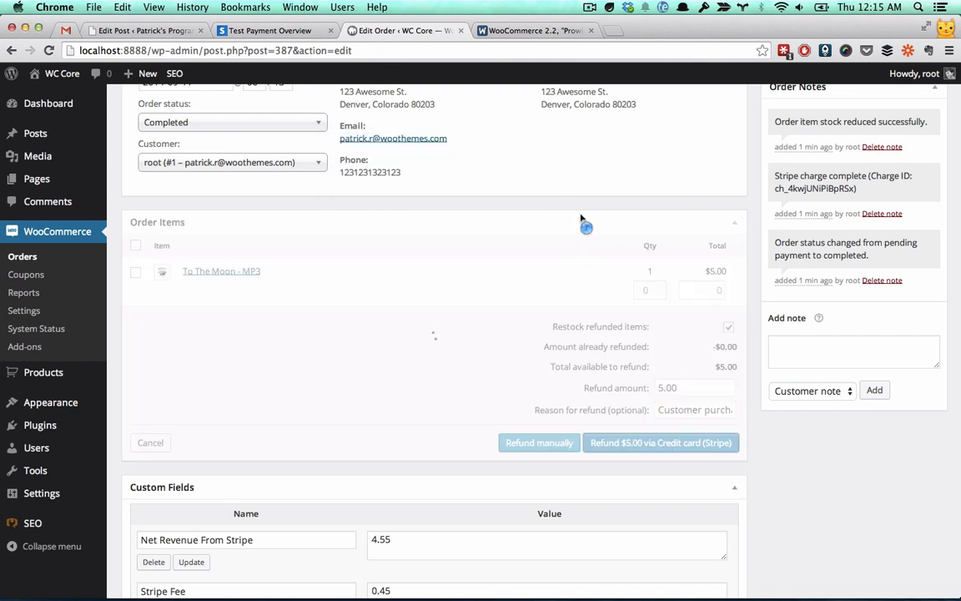
left_click(660, 442)
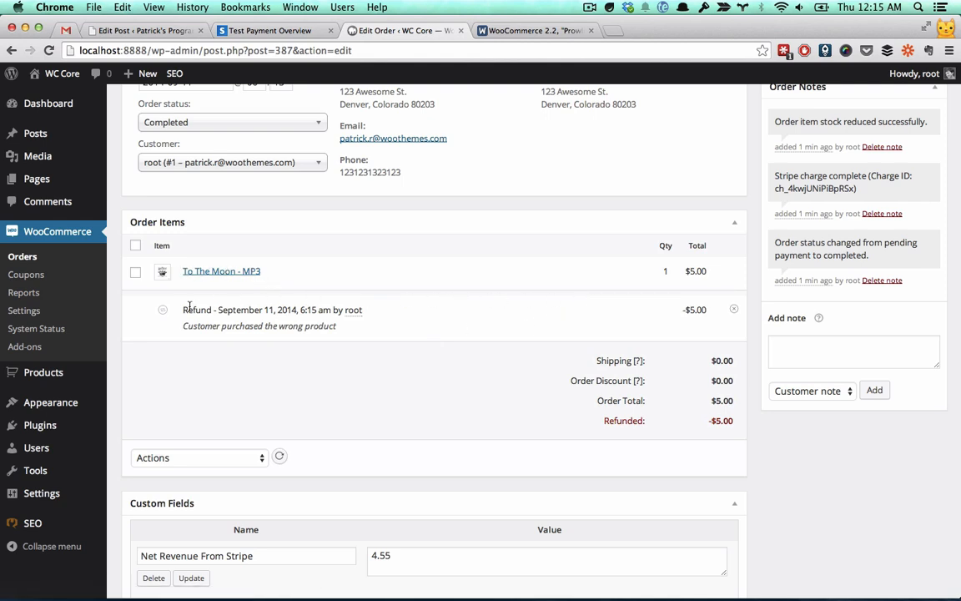
mouse_move(493, 324)
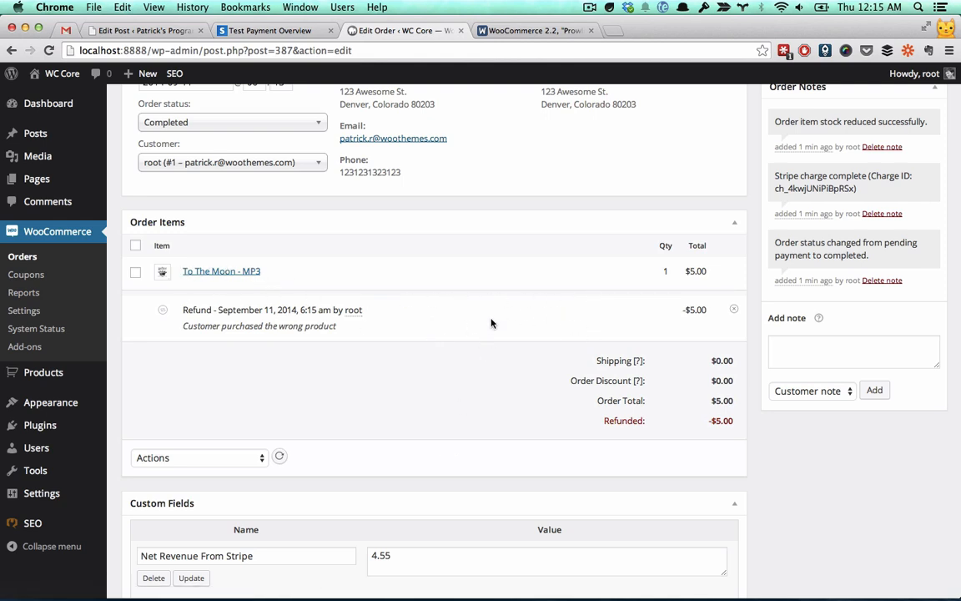
mouse_move(217, 311)
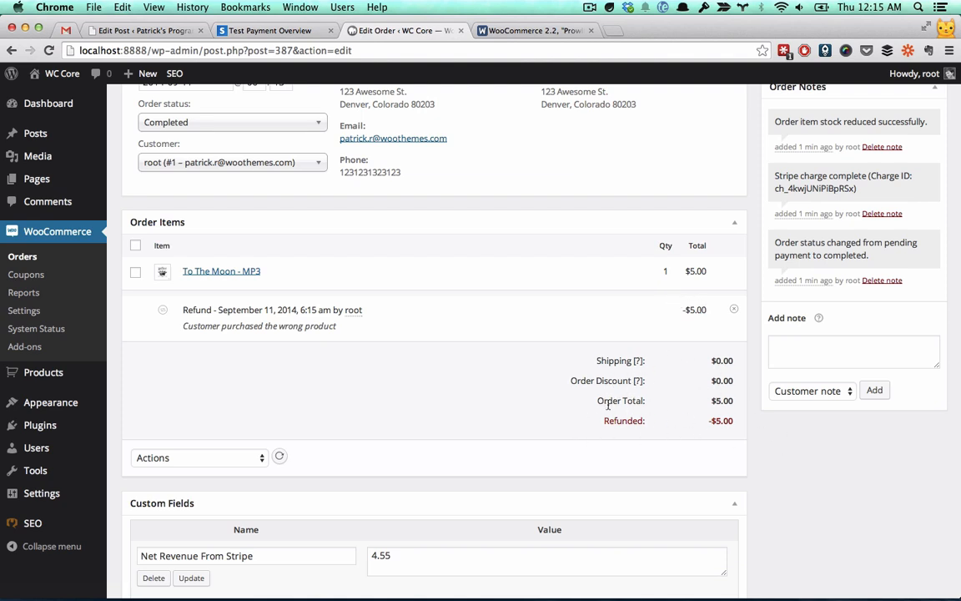
scroll("down", 3)
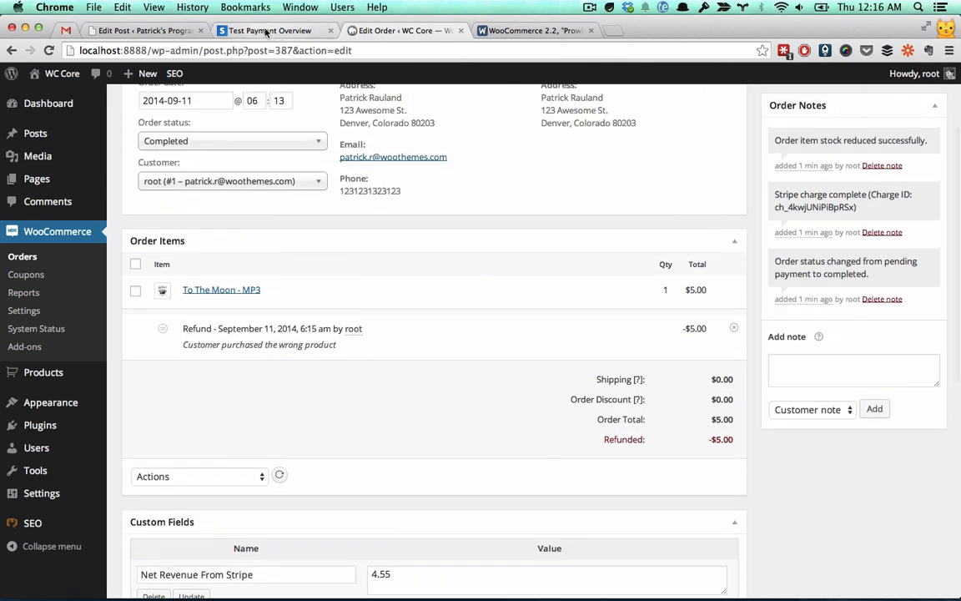
Step: Refresh Stripe payments to verify charge ch_4kwjUNiPiBpRSx is Refunded, then return to order #387
left_click(267, 31)
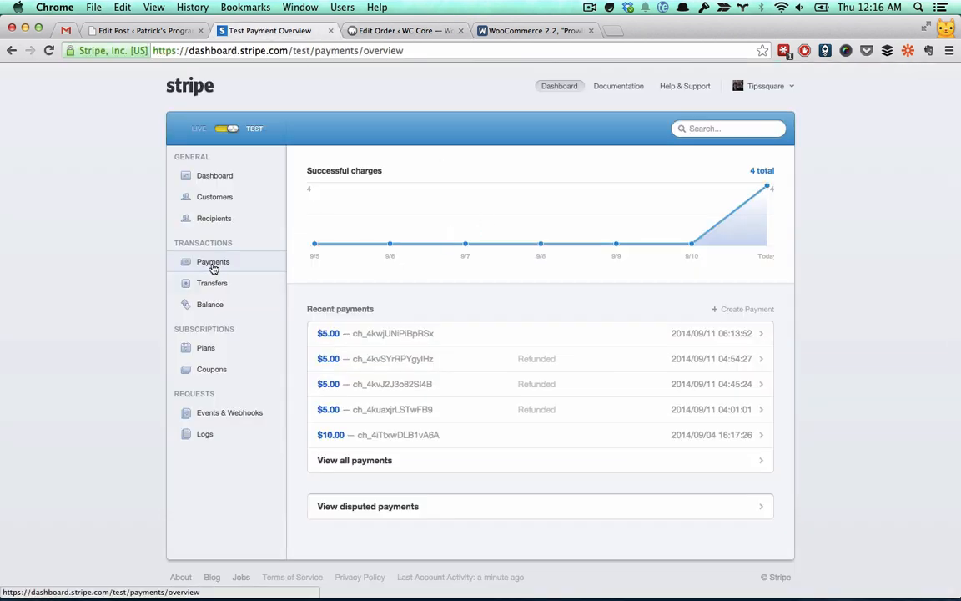
left_click(213, 261)
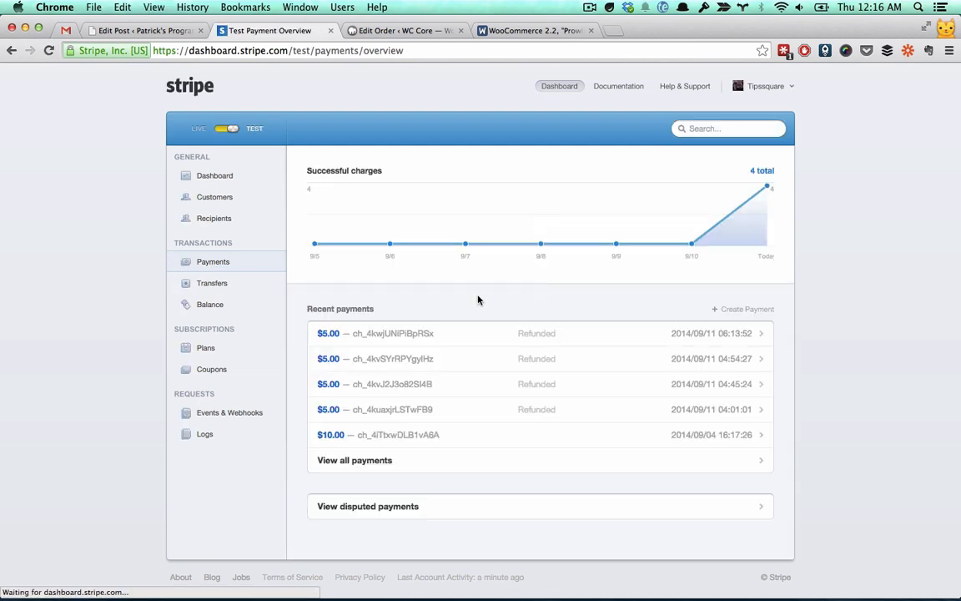
mouse_move(544, 333)
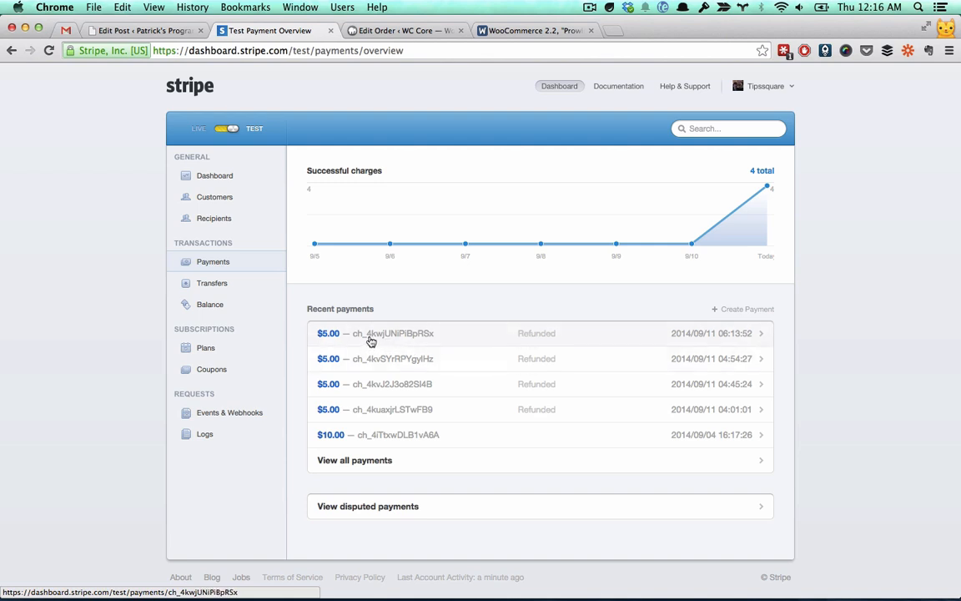
mouse_move(447, 335)
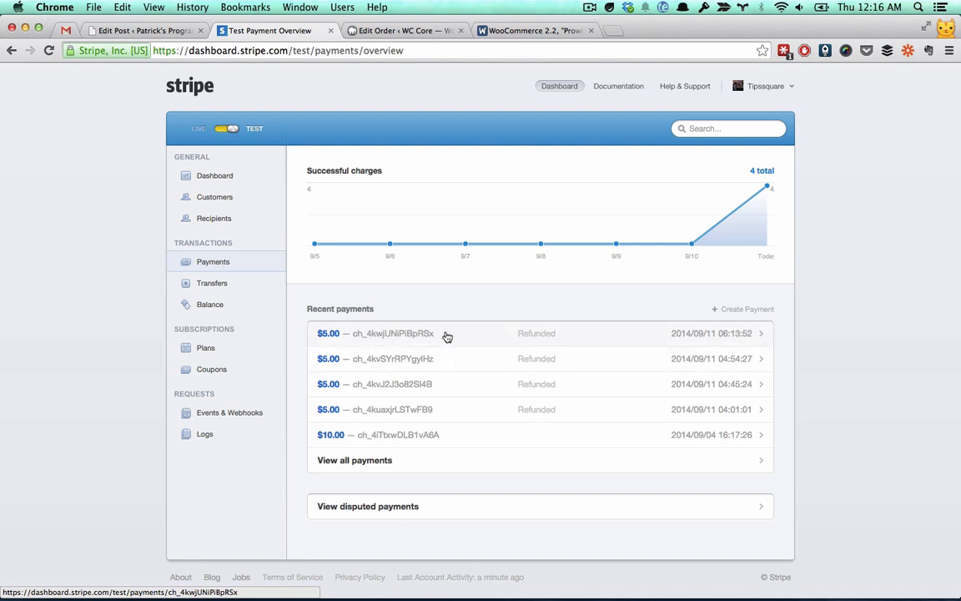
mouse_move(373, 313)
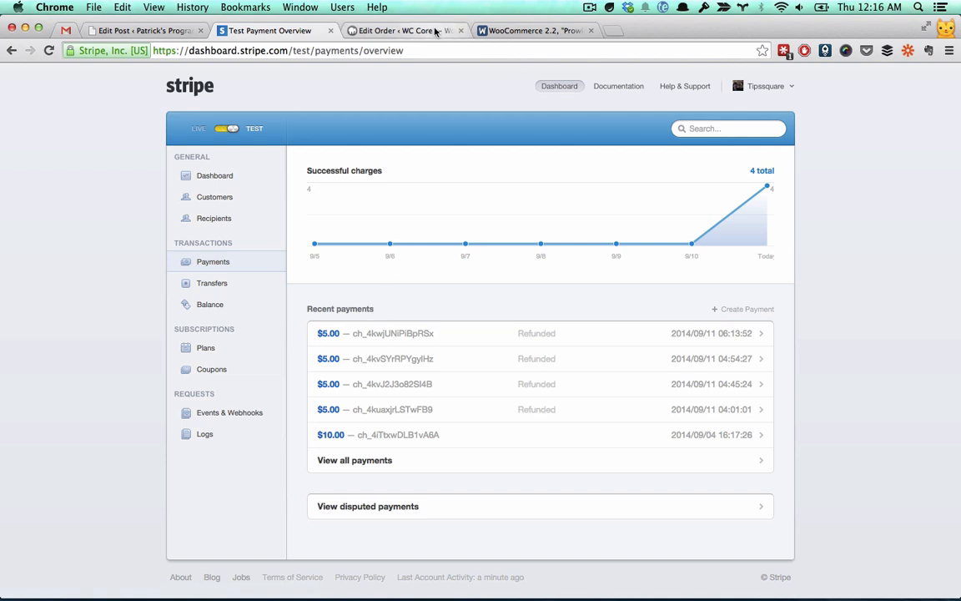
left_click(405, 30)
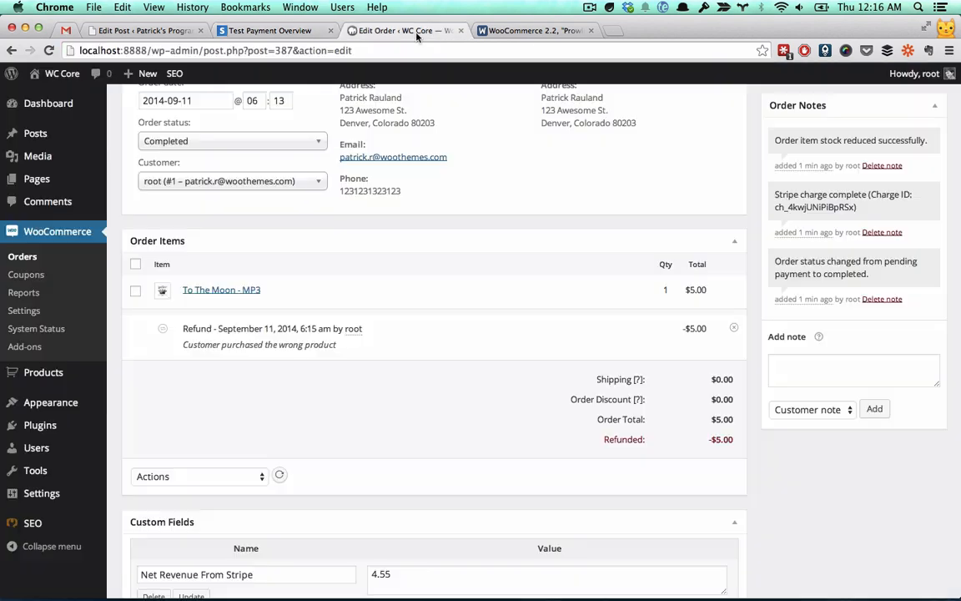